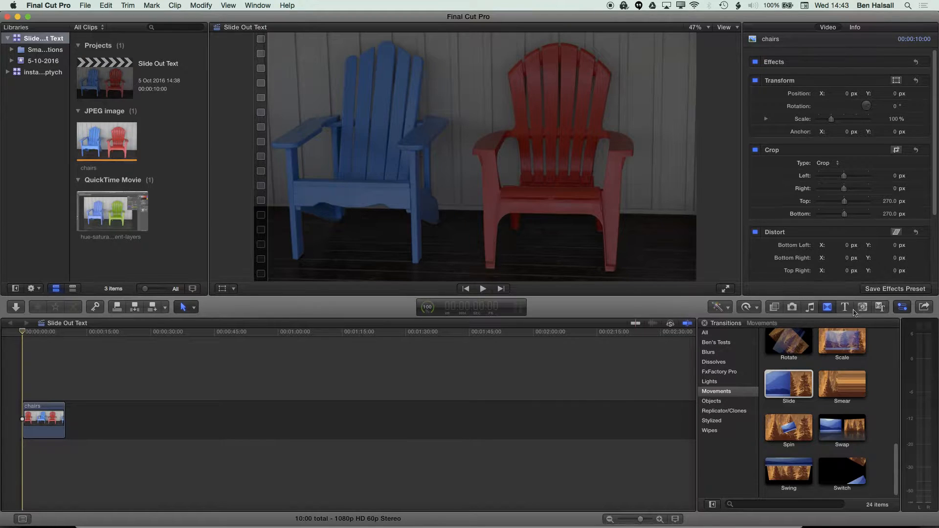
pyautogui.moveTo(844, 306)
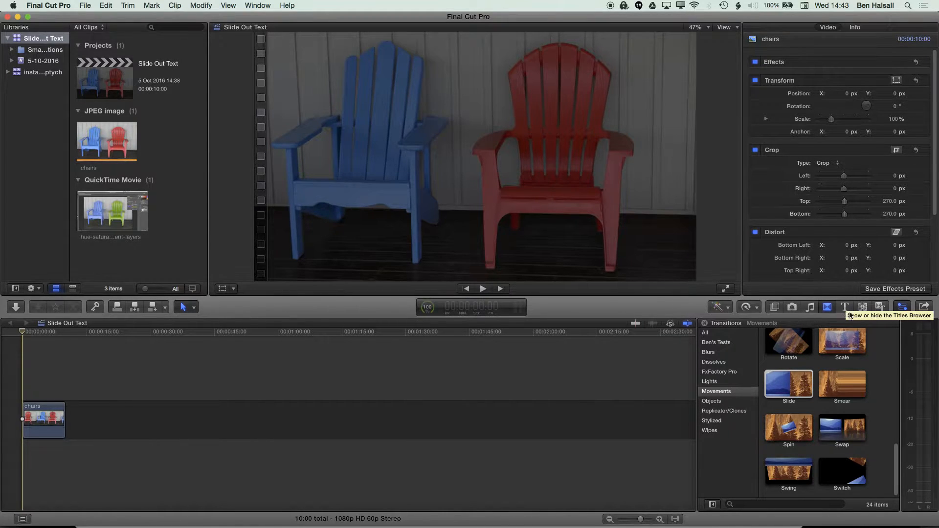
# Step: Search the Titles browser for 'ba' and add Basic Title above the chairs clip
pyautogui.click(845, 306)
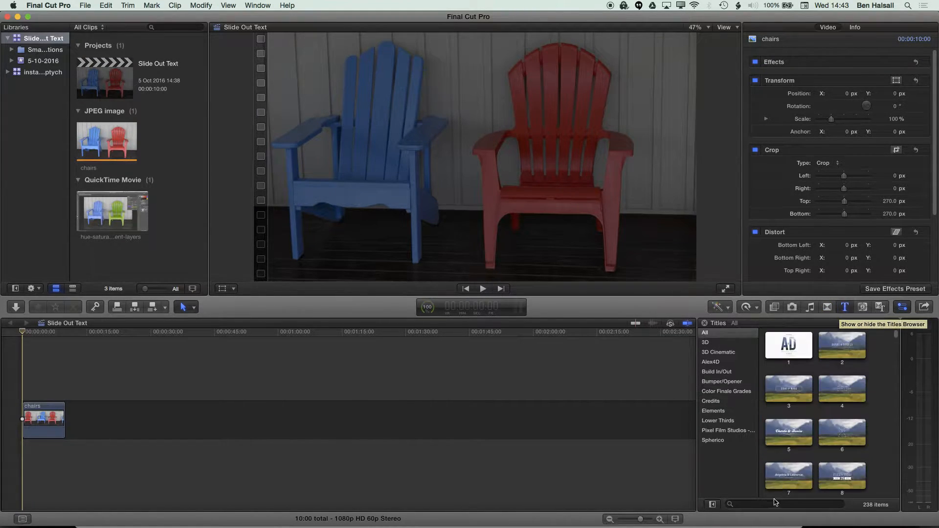
pyautogui.write('basic')
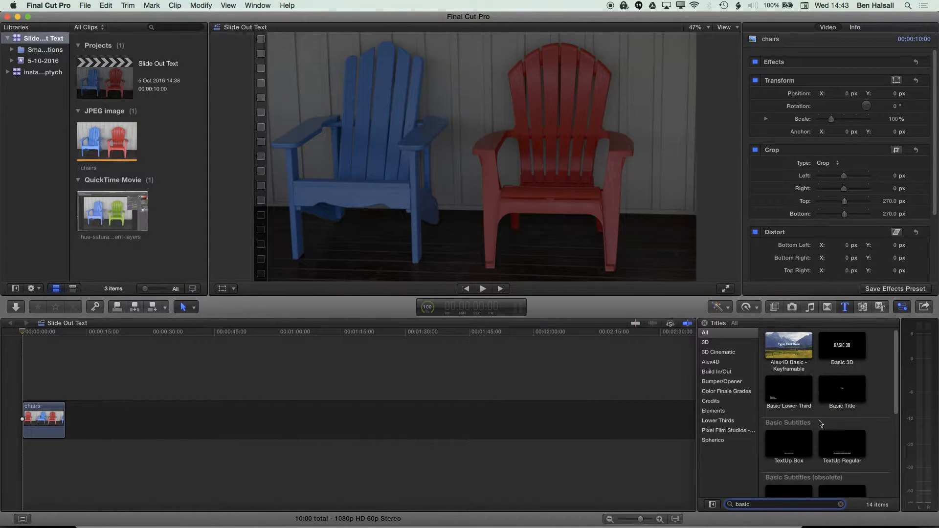
pyautogui.click(842, 388)
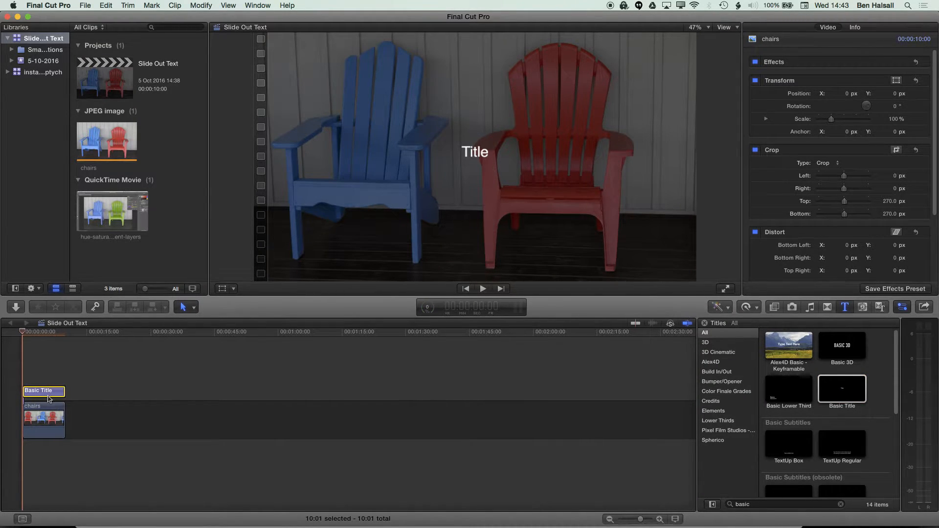
# Step: Change the title text to 'Slide Right' at size 157 in Helvetica Light
pyautogui.click(800, 28)
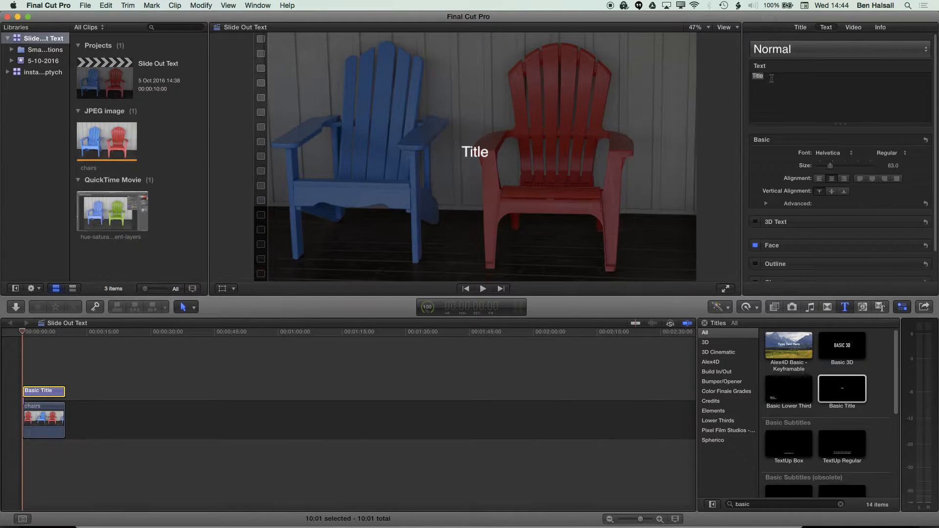
pyautogui.write('S')
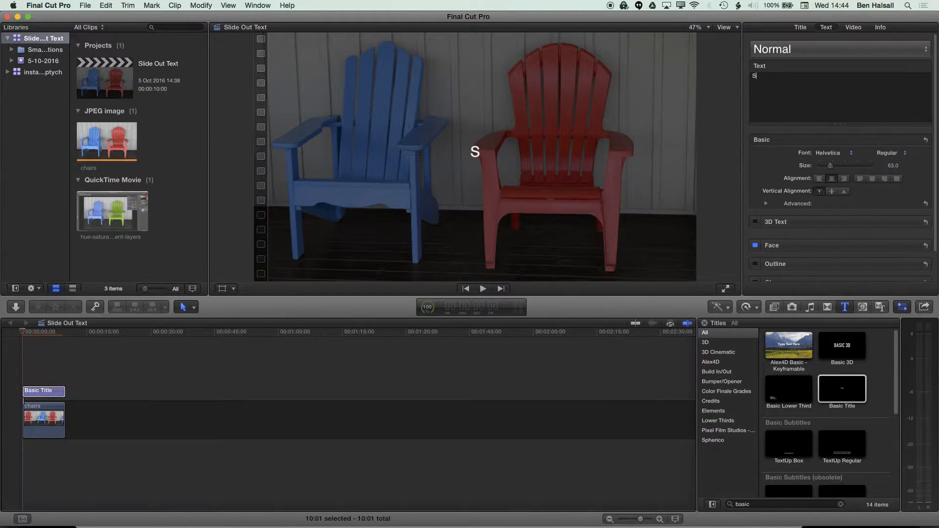
pyautogui.write('lide Right')
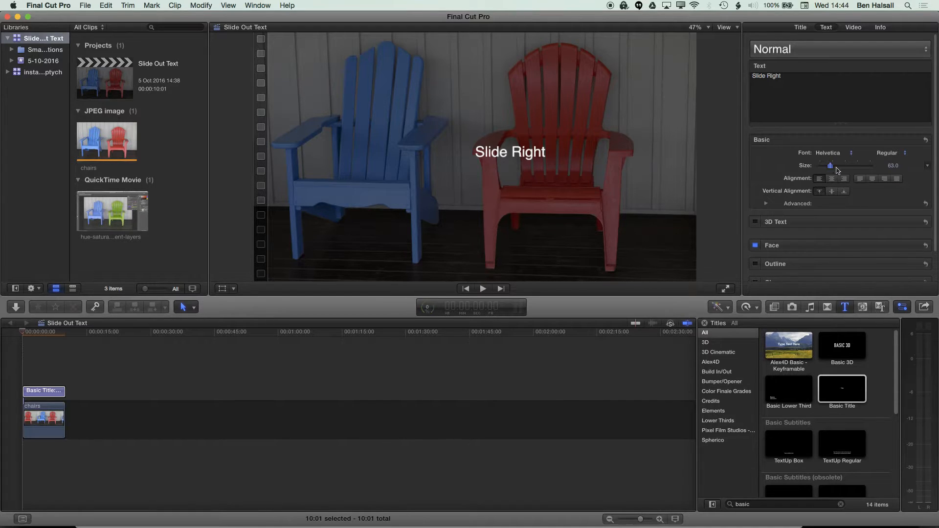
pyautogui.click(890, 152)
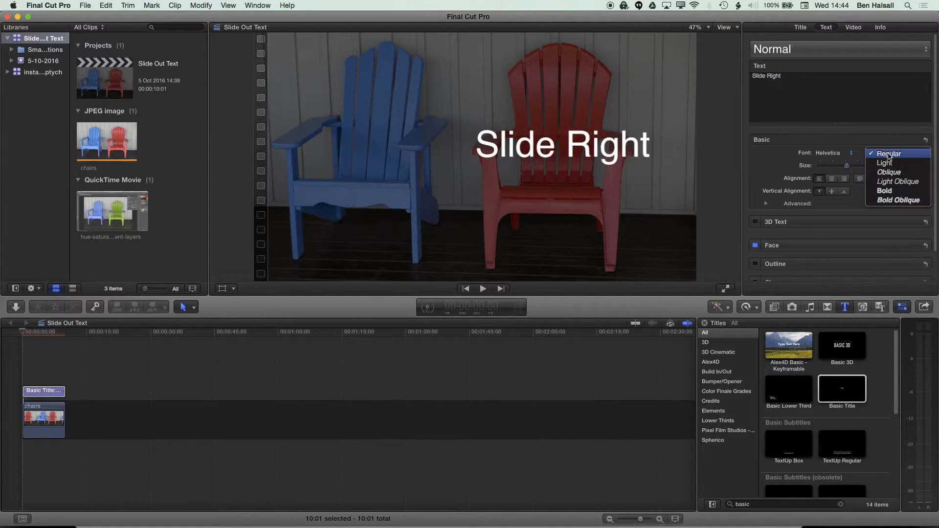
pyautogui.click(886, 163)
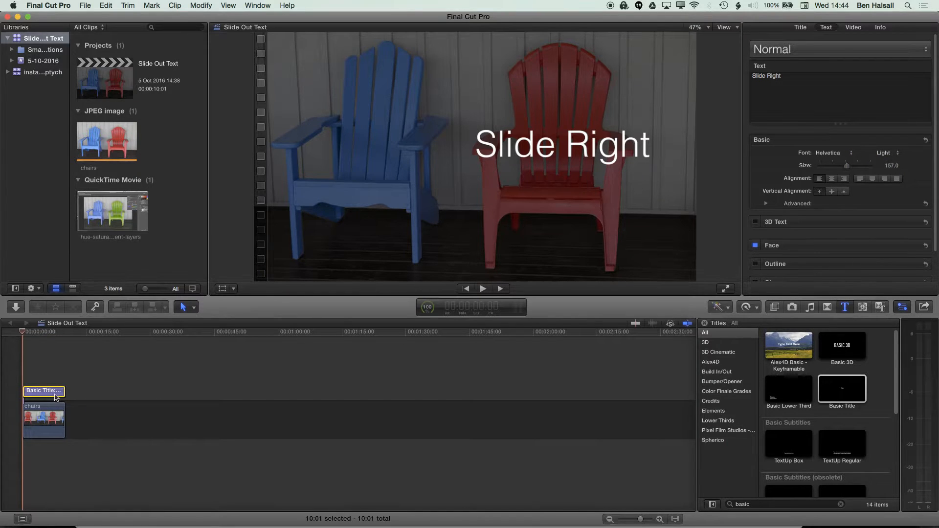
# Step: Turn the title into a compound clip named 'Slide Right' via File > New > Compound Clip
pyautogui.click(85, 6)
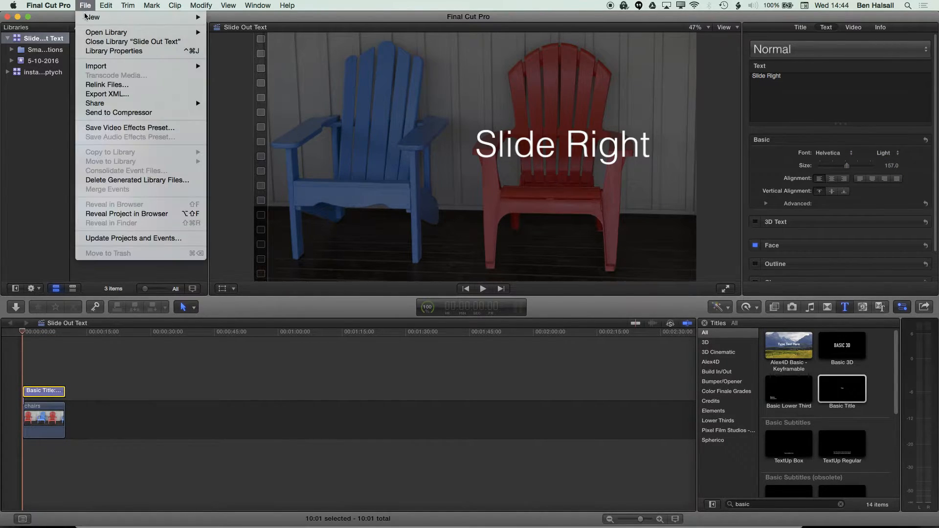
pyautogui.click(302, 126)
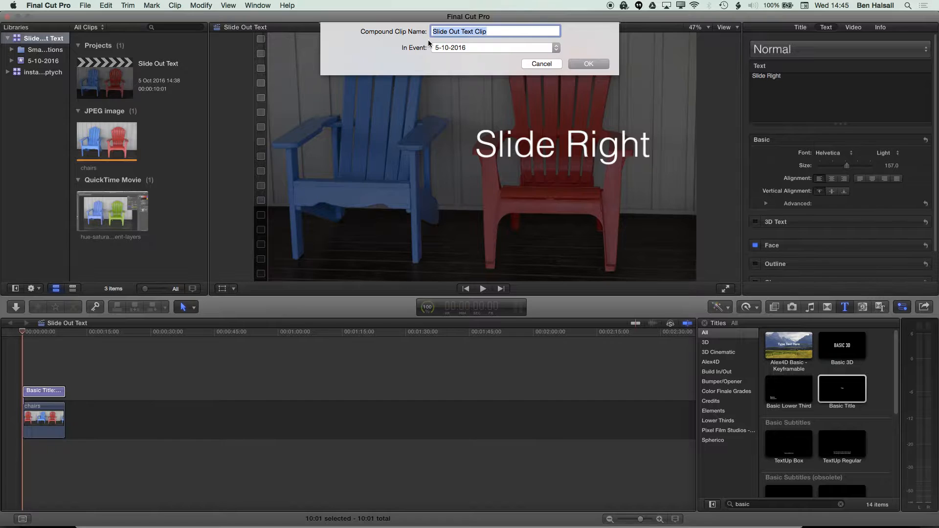
pyautogui.write('Slide Right')
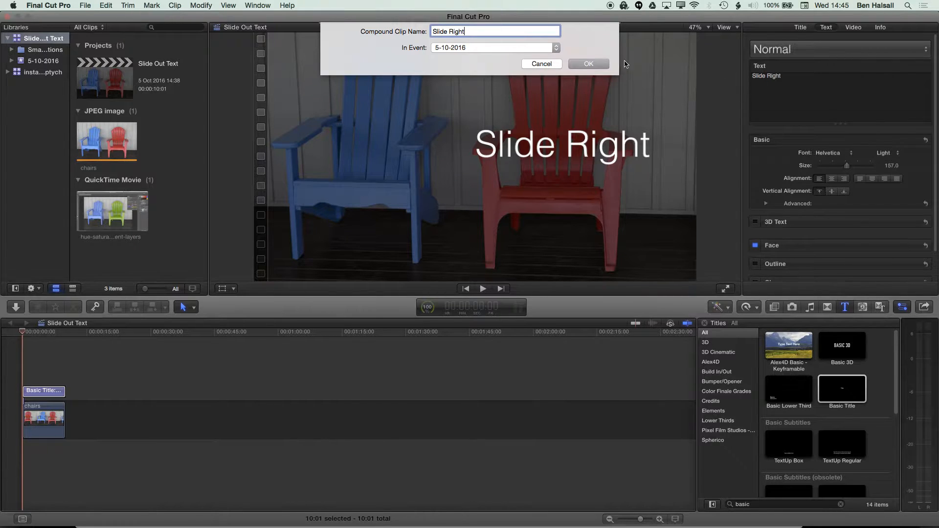
pyautogui.moveTo(458, 102)
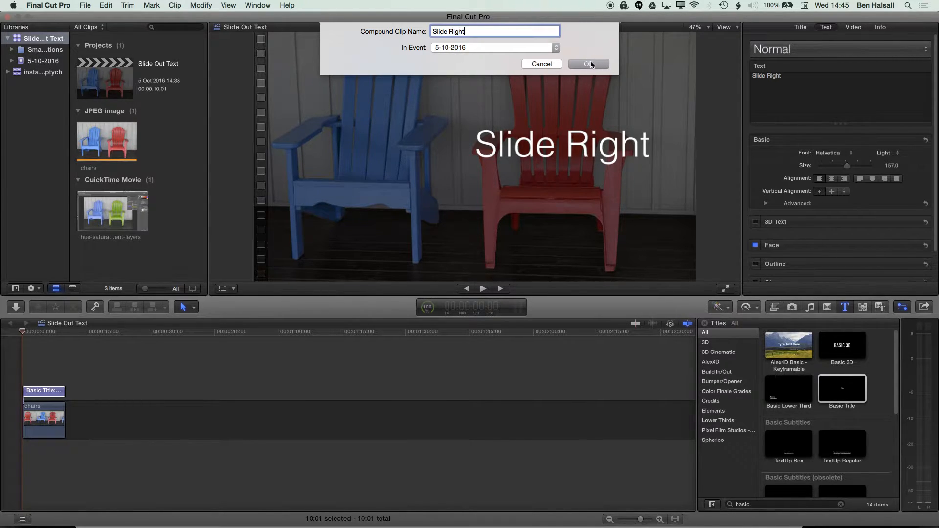
pyautogui.click(587, 65)
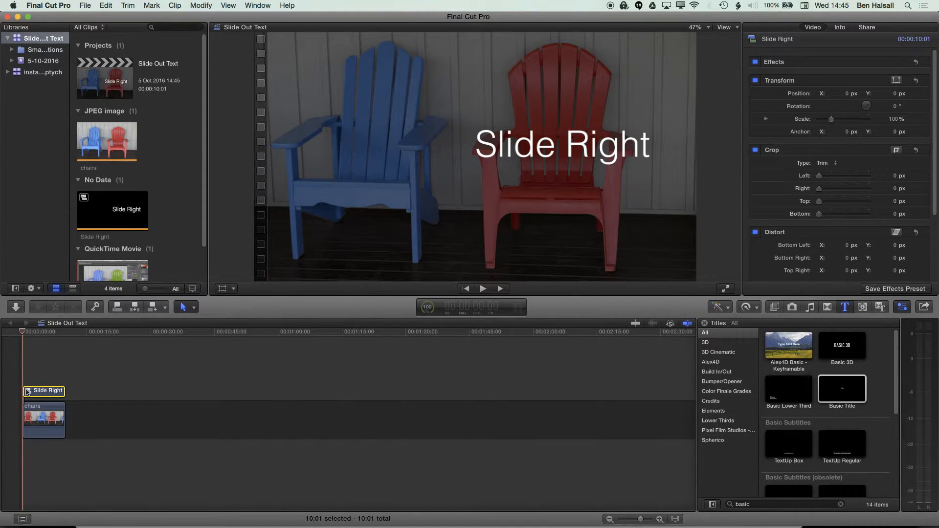
pyautogui.moveTo(93, 224)
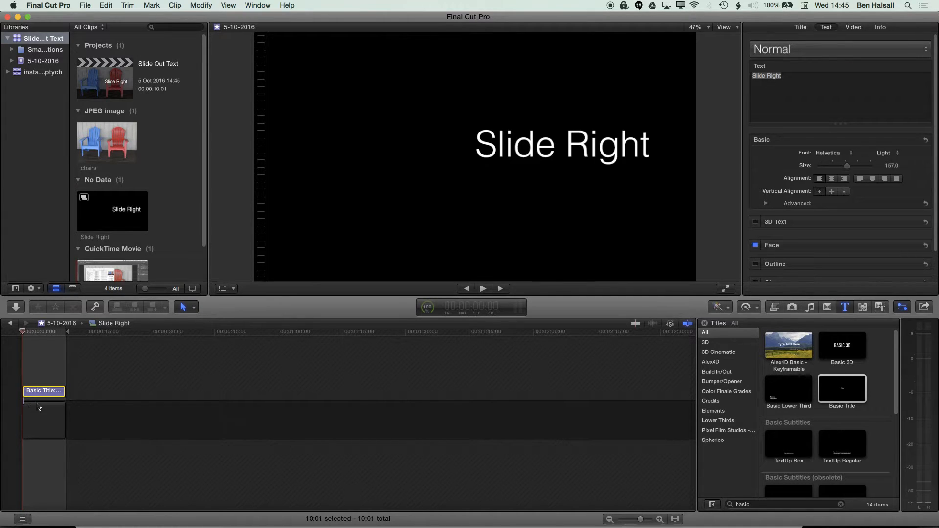
pyautogui.moveTo(46, 371)
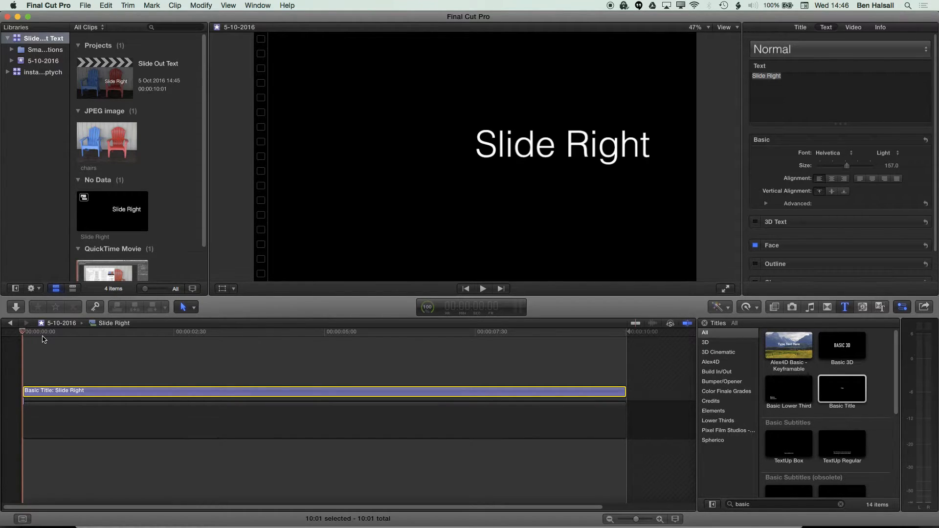
pyautogui.moveTo(226, 355)
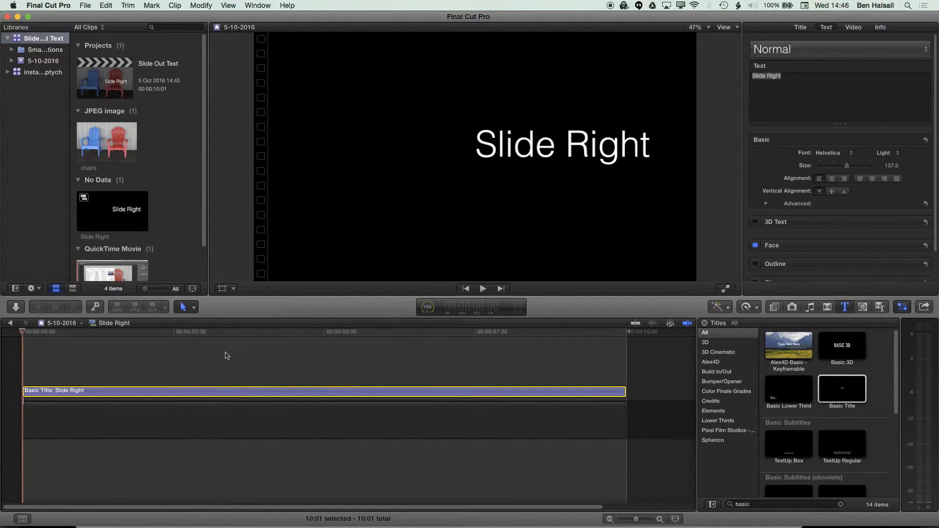
pyautogui.moveTo(585, 350)
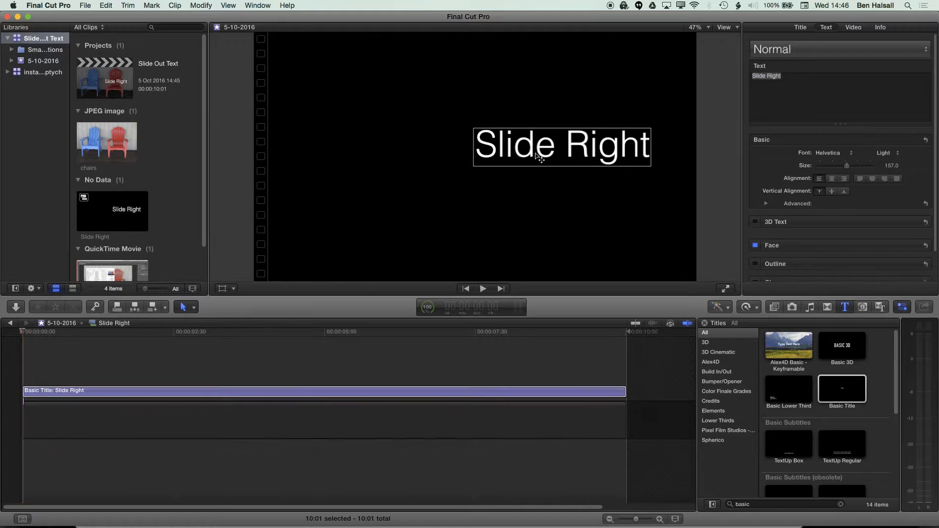
# Step: Drag the title text in the viewer to the left edge of the frame
pyautogui.moveTo(561, 146); pyautogui.dragTo(473, 146)
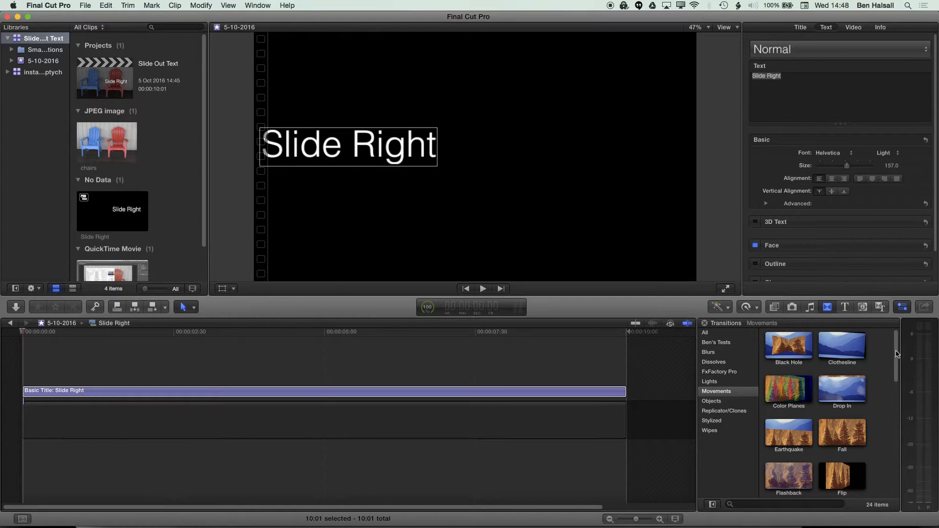
# Step: Apply the Slide transition, remove the closing one, and keep the opening Slide In, Right, lengthened
pyautogui.scroll(-3)
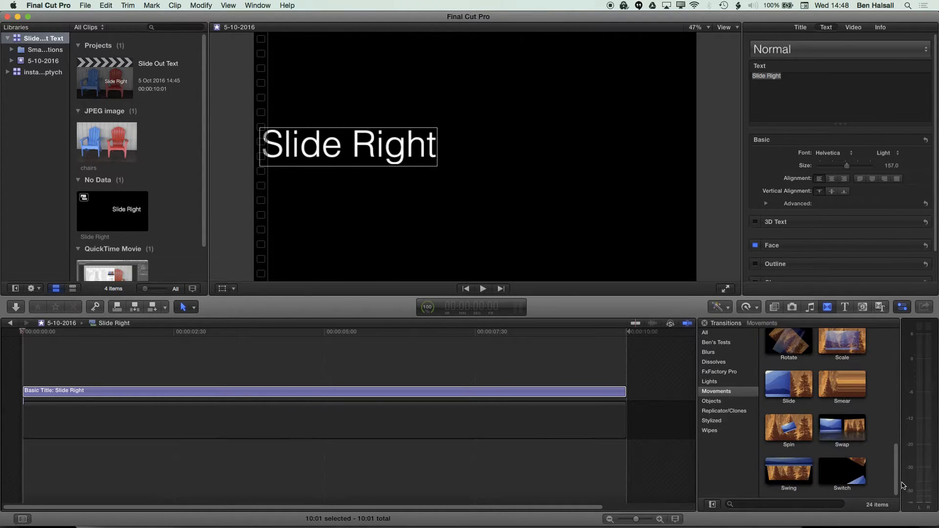
pyautogui.click(789, 384)
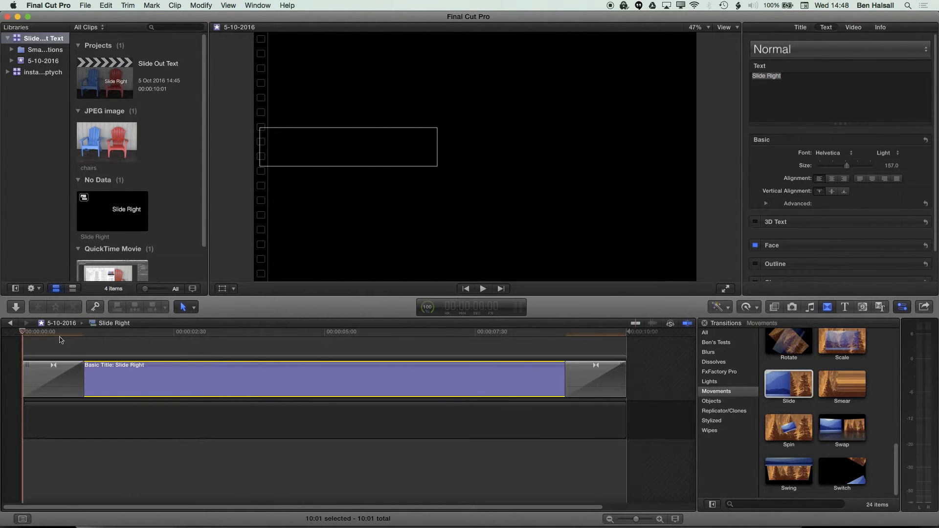
pyautogui.moveTo(593, 391)
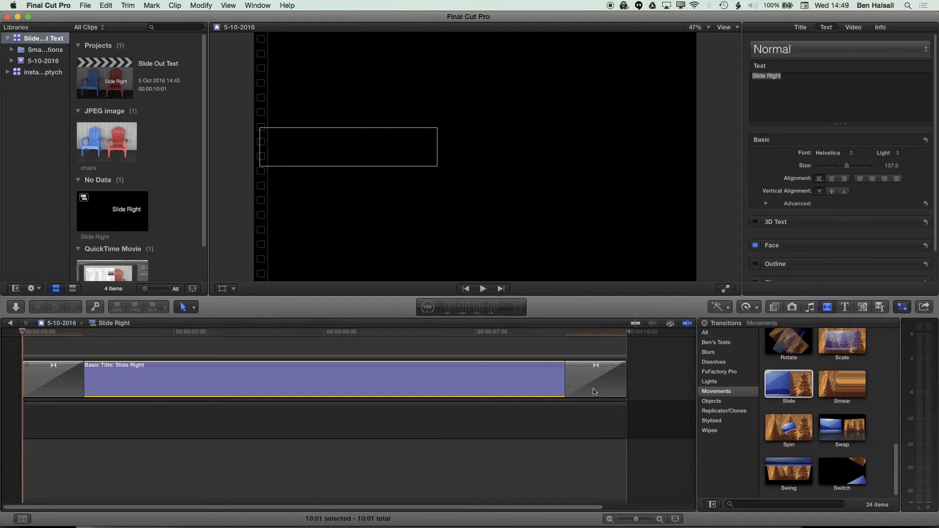
pyautogui.click(594, 379)
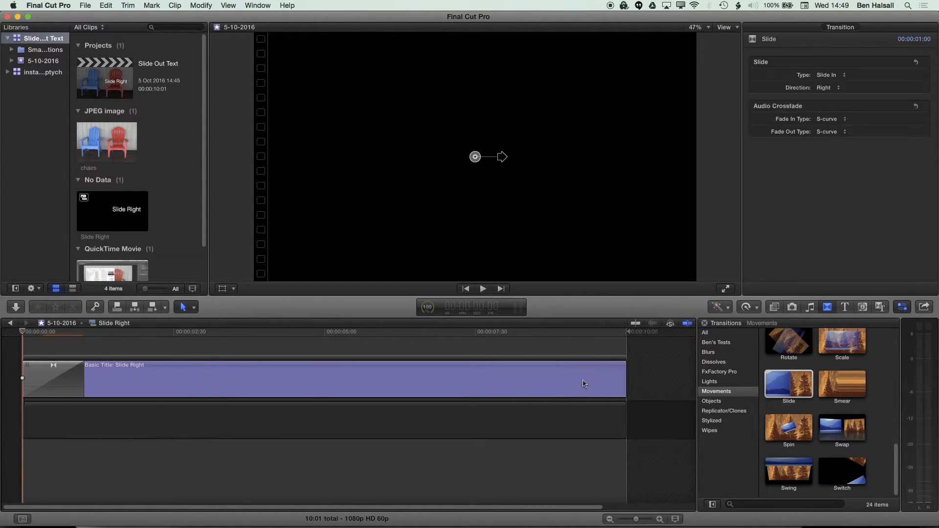
pyautogui.click(52, 378)
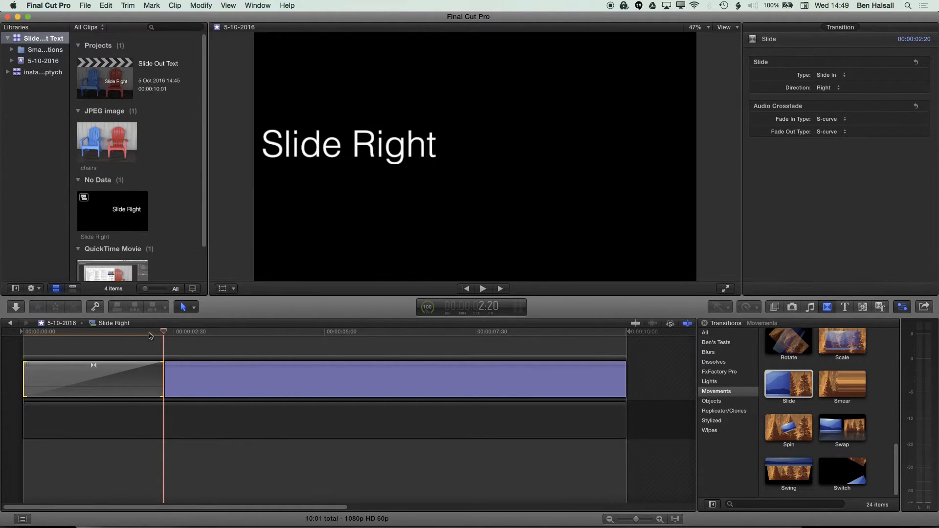
pyautogui.click(483, 289)
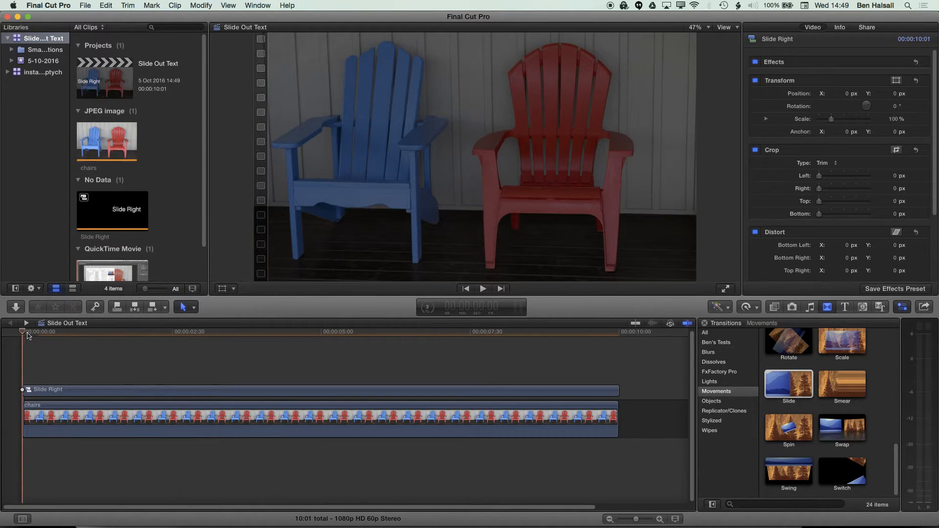
# Step: Shift the Slide Right clip right over the red chair and crop its left by 1 px
pyautogui.click(483, 289)
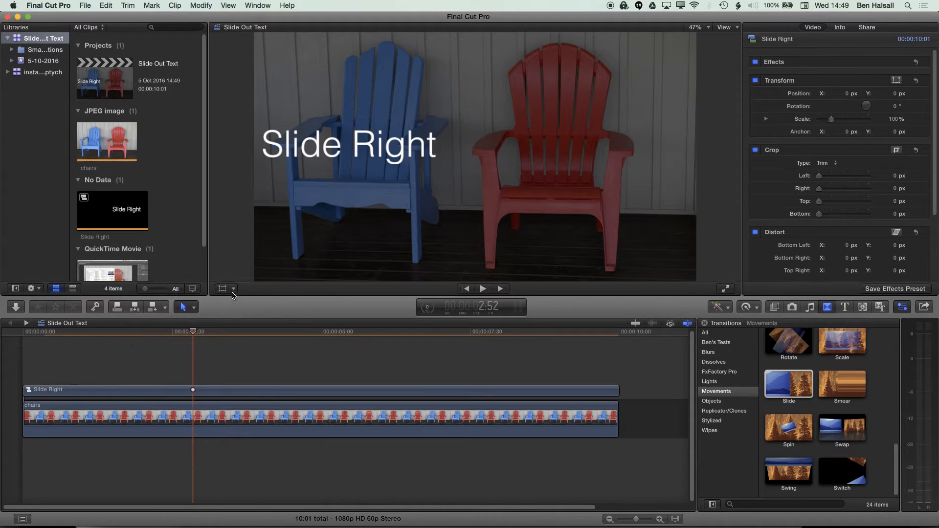
pyautogui.click(187, 390)
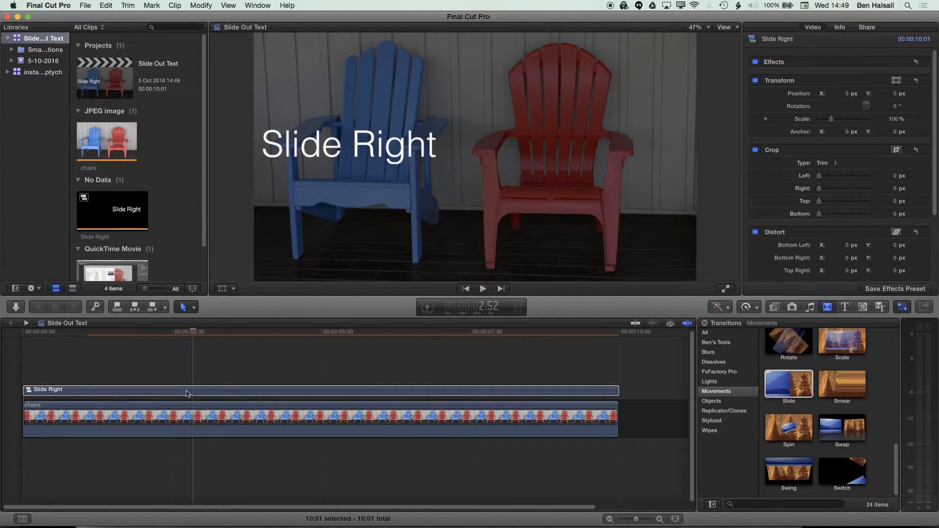
pyautogui.click(192, 390)
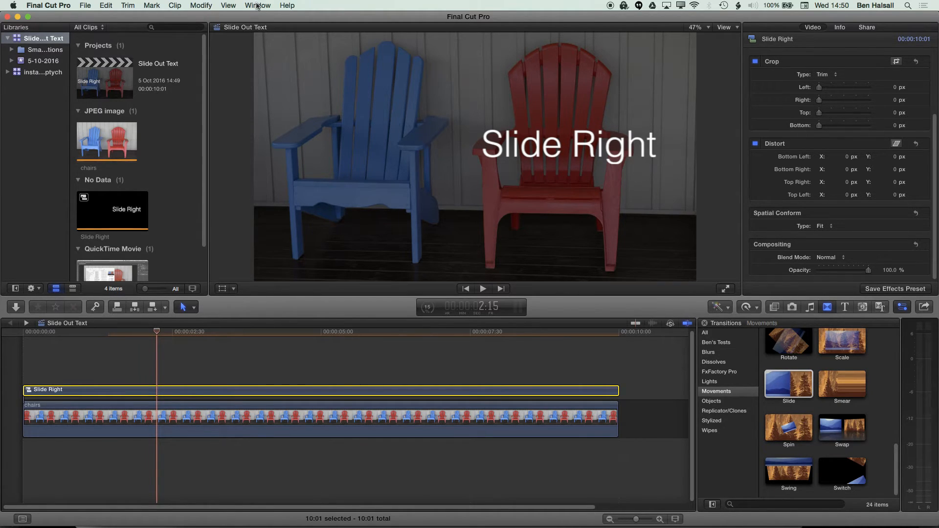
pyautogui.click(257, 6)
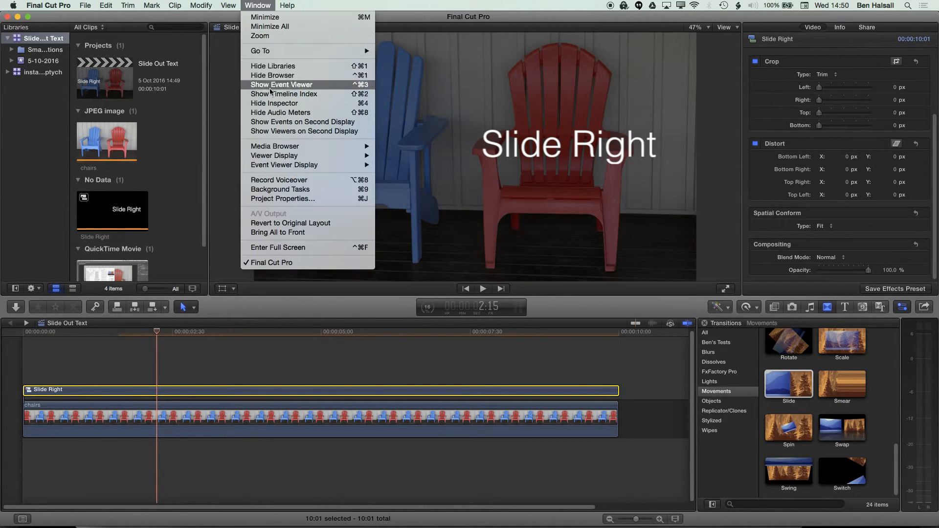
pyautogui.moveTo(292, 102)
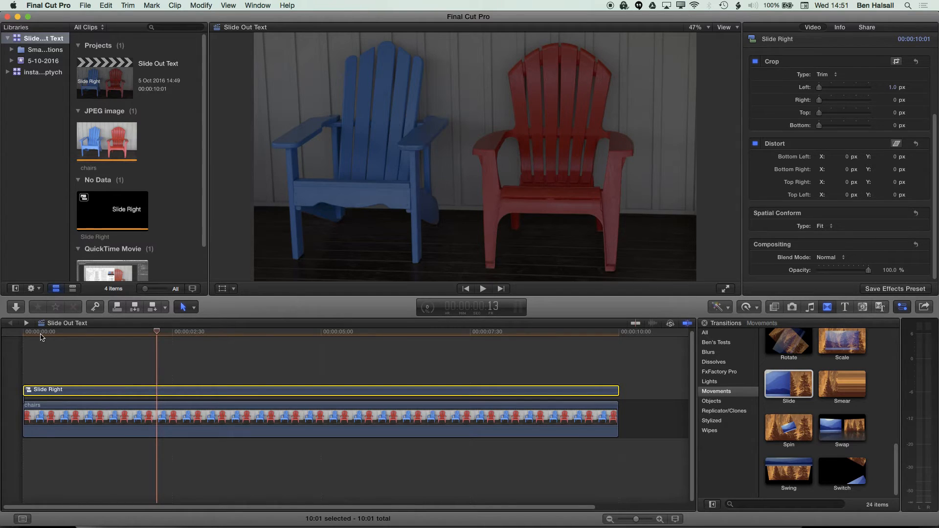
pyautogui.click(34, 332)
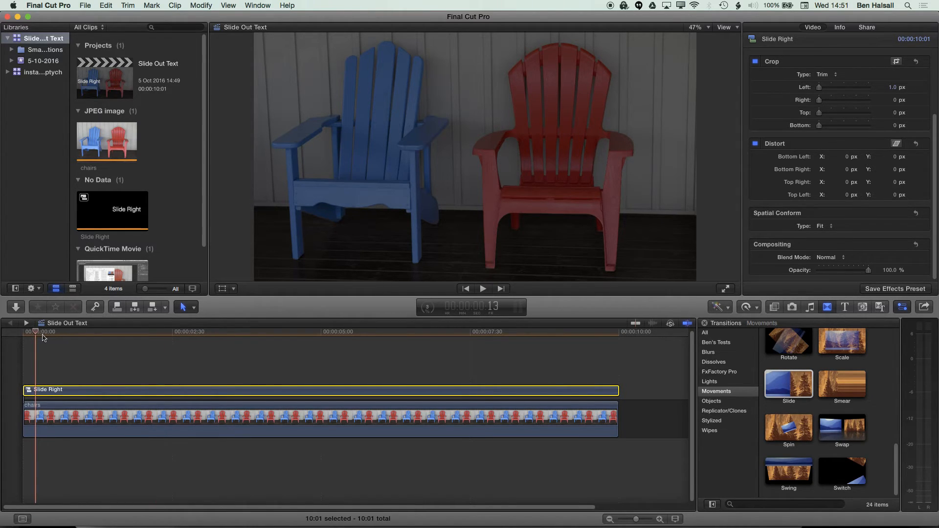
pyautogui.click(482, 289)
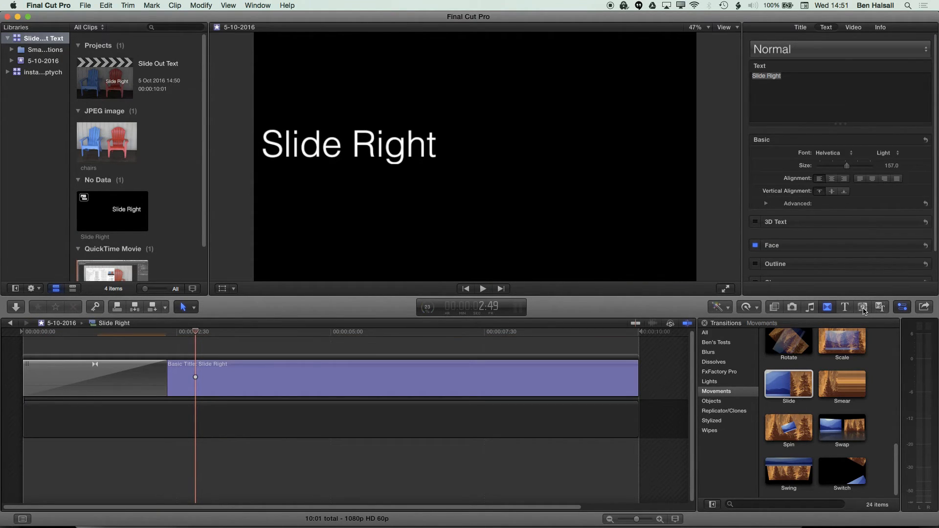
# Step: Place a Whites solid generator beneath the title inside the compound clip
pyautogui.click(862, 306)
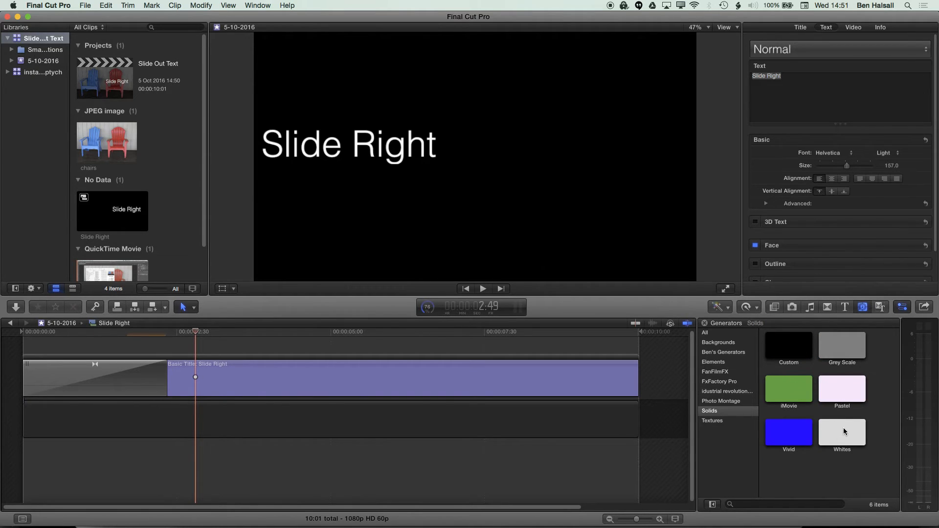
pyautogui.click(841, 432)
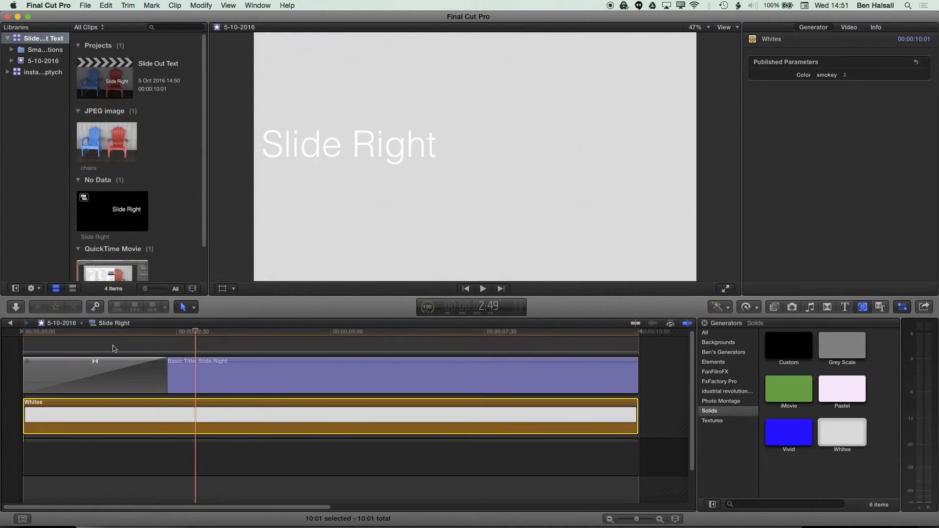
pyautogui.moveTo(200, 420)
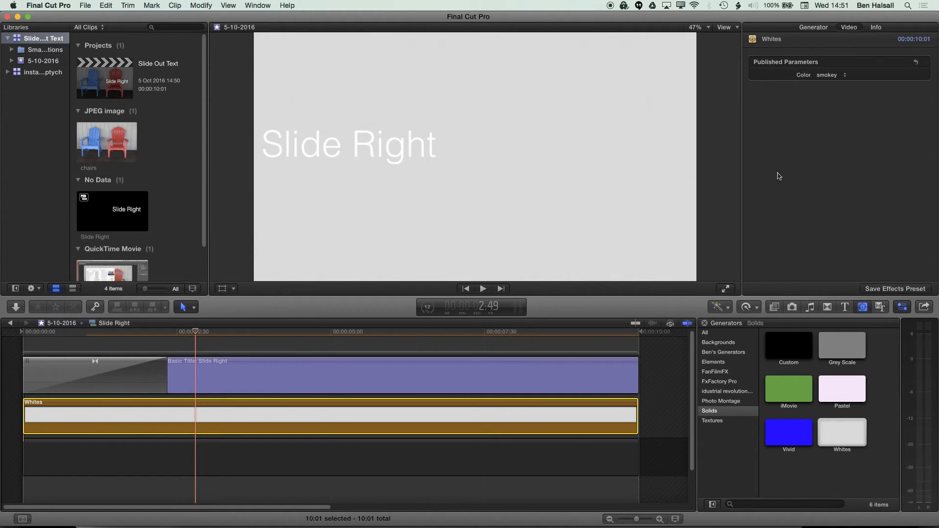
# Step: Crop the Whites solid (Right 1917 px, Top and Bottom raised) into a thin vertical line
pyautogui.click(849, 27)
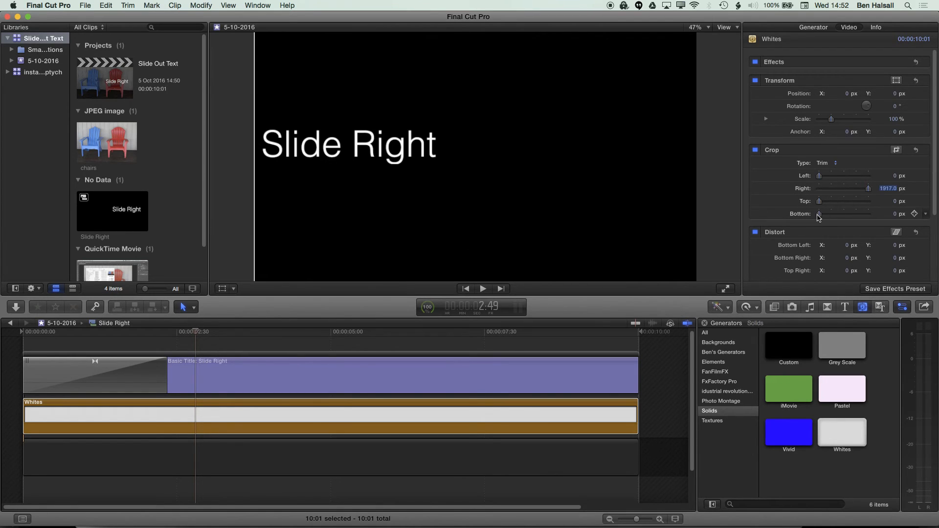
pyautogui.moveTo(819, 214); pyautogui.dragTo(842, 215)
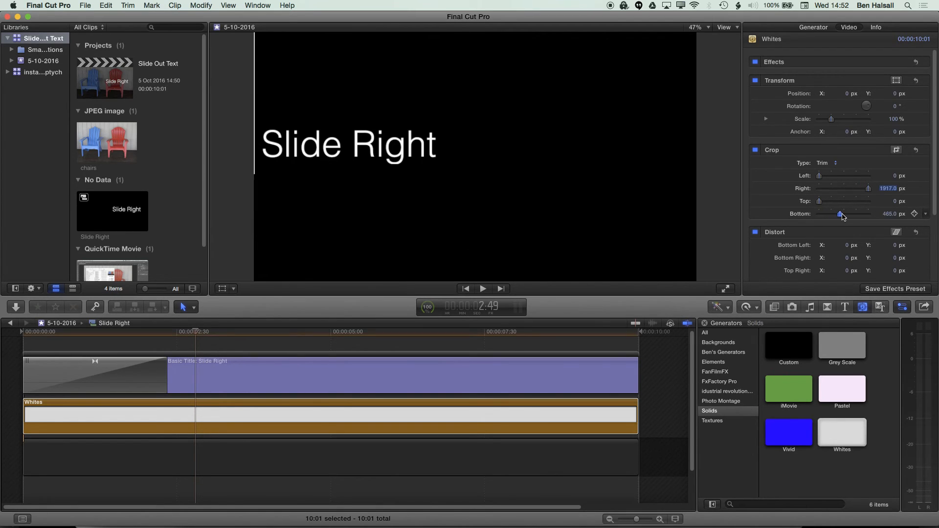
pyautogui.moveTo(841, 214); pyautogui.dragTo(889, 214)
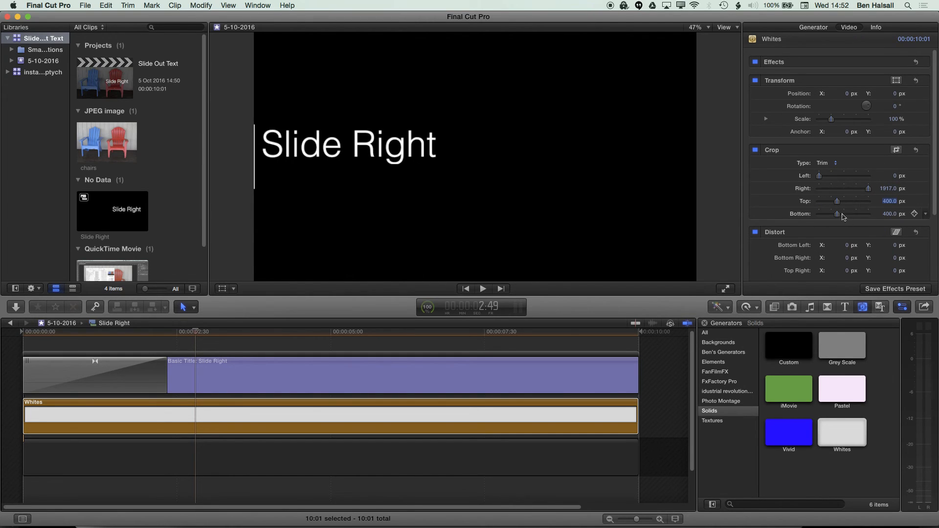
pyautogui.moveTo(837, 200); pyautogui.dragTo(843, 201)
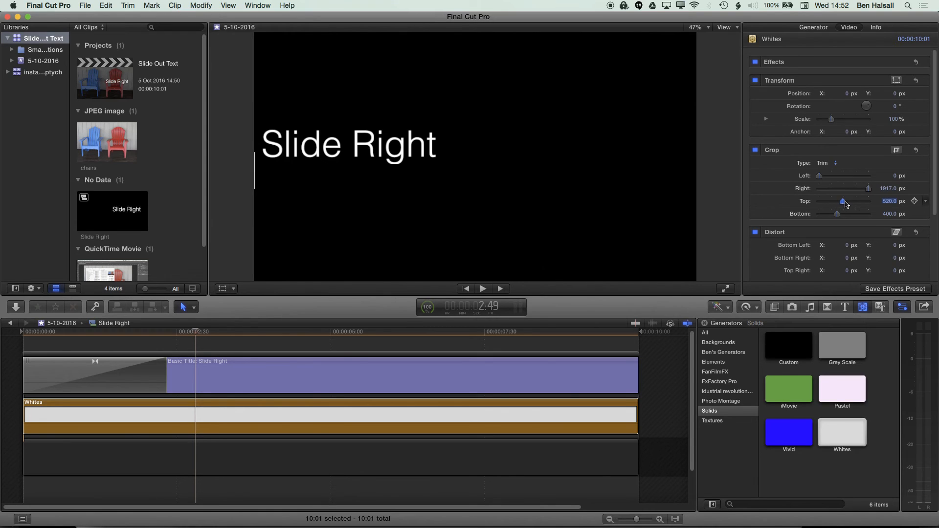
pyautogui.moveTo(844, 201); pyautogui.dragTo(824, 202)
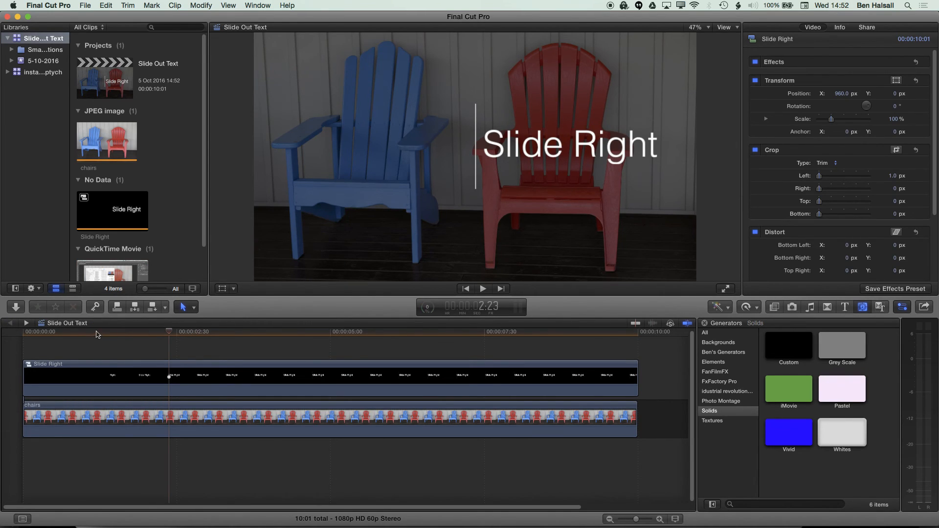
# Step: Jump to the project start to preview the thin white line over the chairs
pyautogui.click(22, 332)
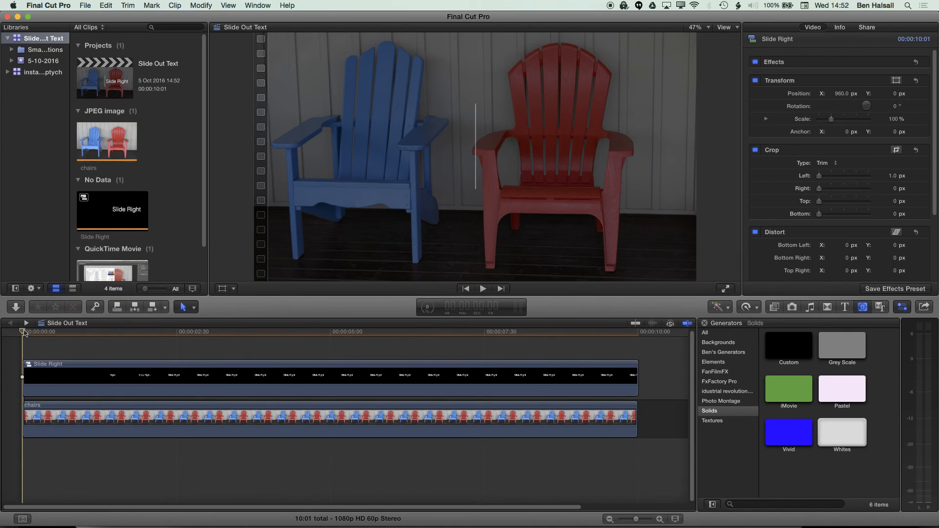